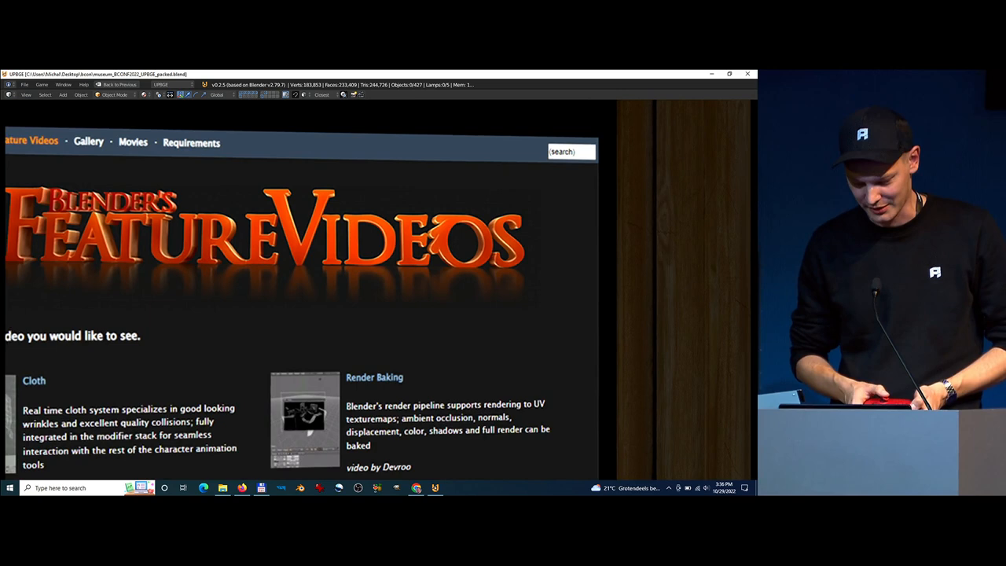
Scroll down the embedded Feature Videos page toward the Bathroom demo video.
{"action": "scroll", "scroll_direction": "down", "scroll_amount": 3}
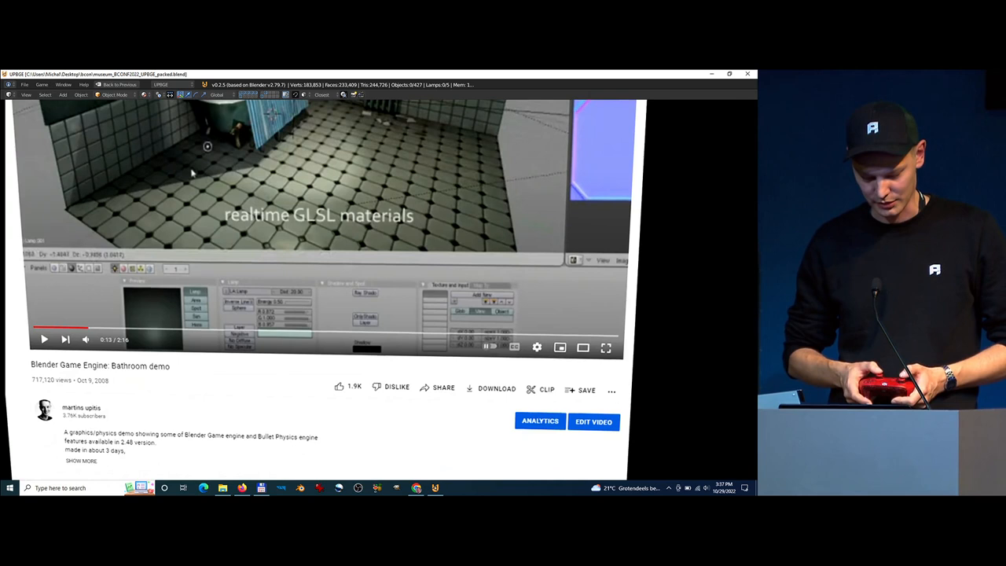
{"action": "scroll", "scroll_direction": "down", "scroll_amount": 3}
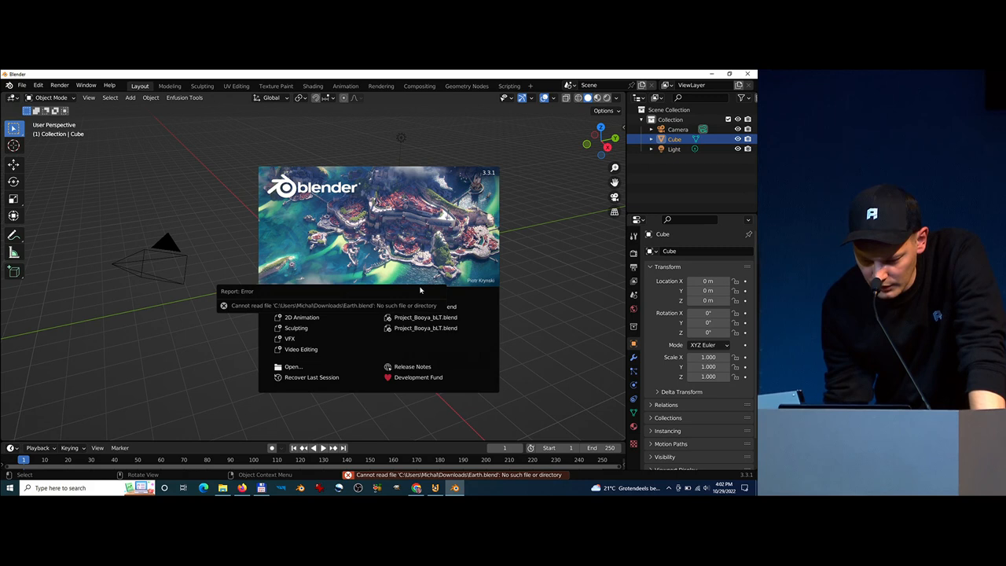
{"action": "left_click", "coordinate": [144, 416]}
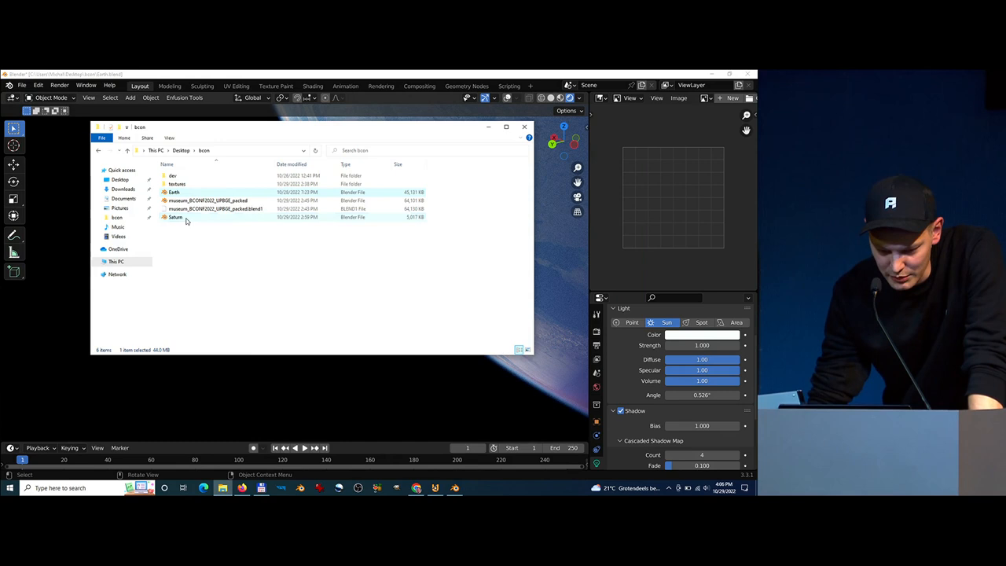
Open Saturn.blend from File Explorer and choose Don't Save for the Earth scene.
{"action": "double_click", "coordinate": [174, 217]}
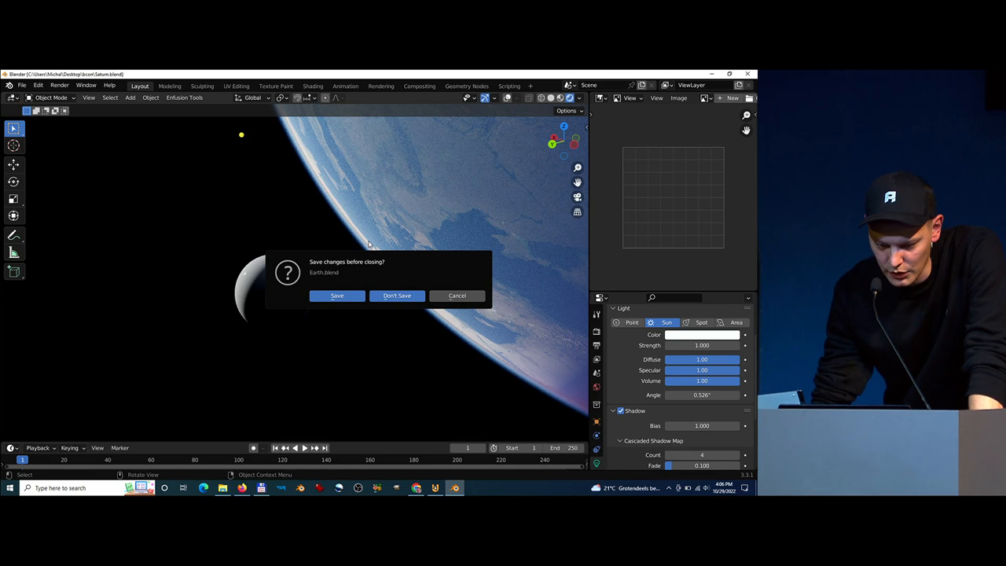
{"action": "left_click", "coordinate": [397, 296]}
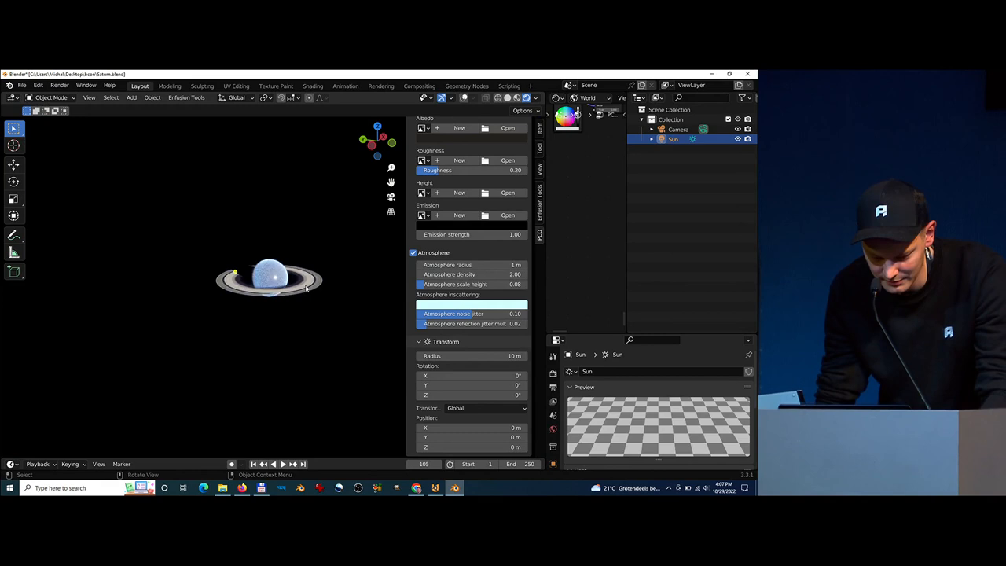
Drag Saturn's Atmosphere radius field from 1 m up to 4.3 m.
{"action": "left_click_drag", "start_coordinate": [456, 265], "coordinate": [488, 265]}
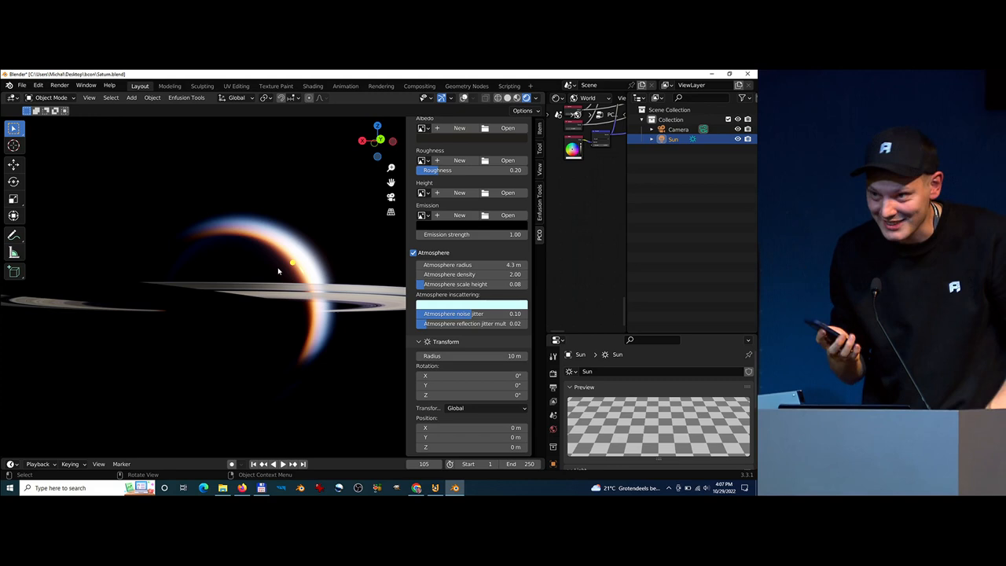
Orbit the viewport to frame the ringed planet from a distance.
{"action": "left_click_drag", "start_coordinate": [278, 270], "coordinate": [330, 299]}
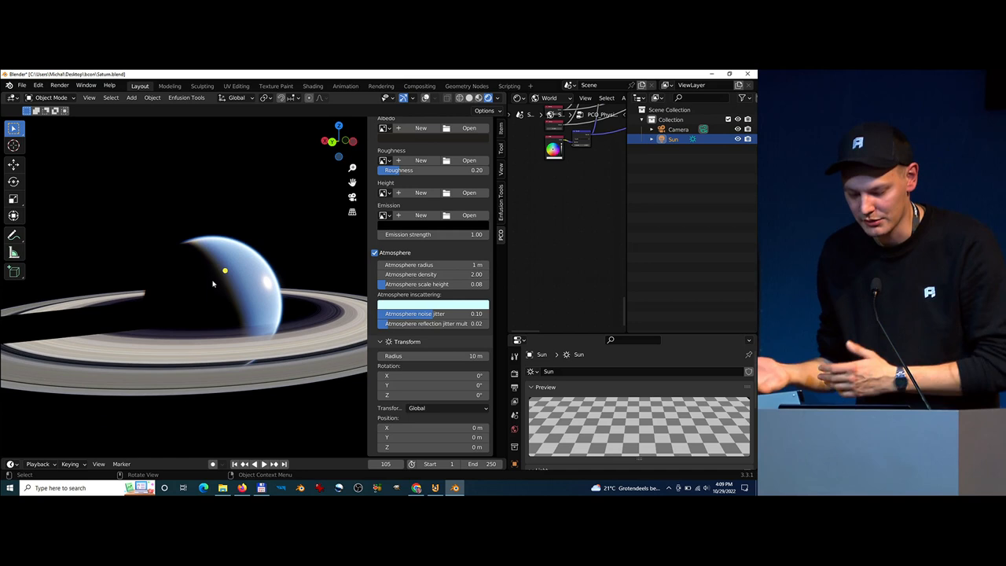
Zoom the viewport in close to Saturn's glowing atmosphere shell.
{"action": "left_click_drag", "start_coordinate": [212, 283], "coordinate": [225, 291]}
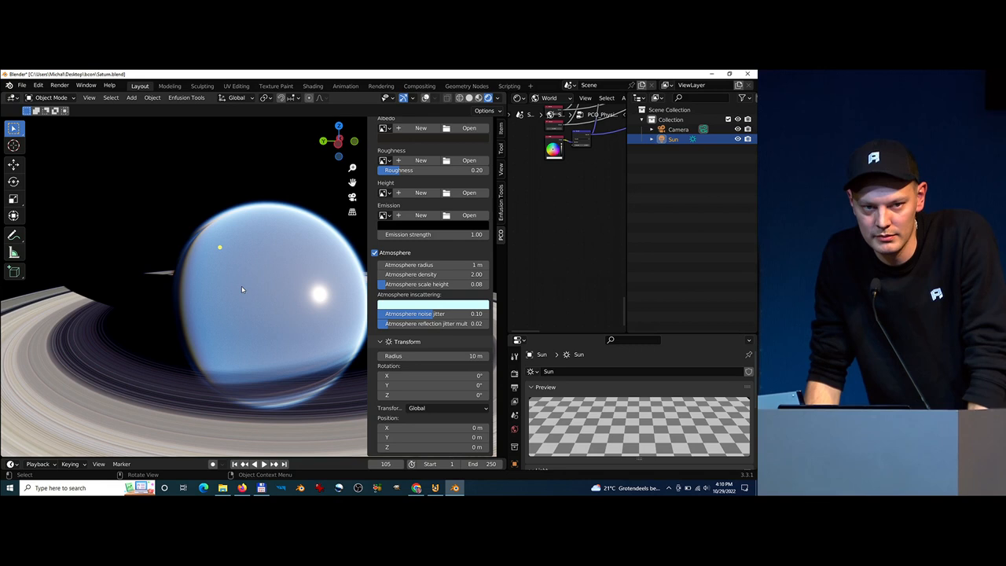
{"action": "mouse_move", "coordinate": [256, 291]}
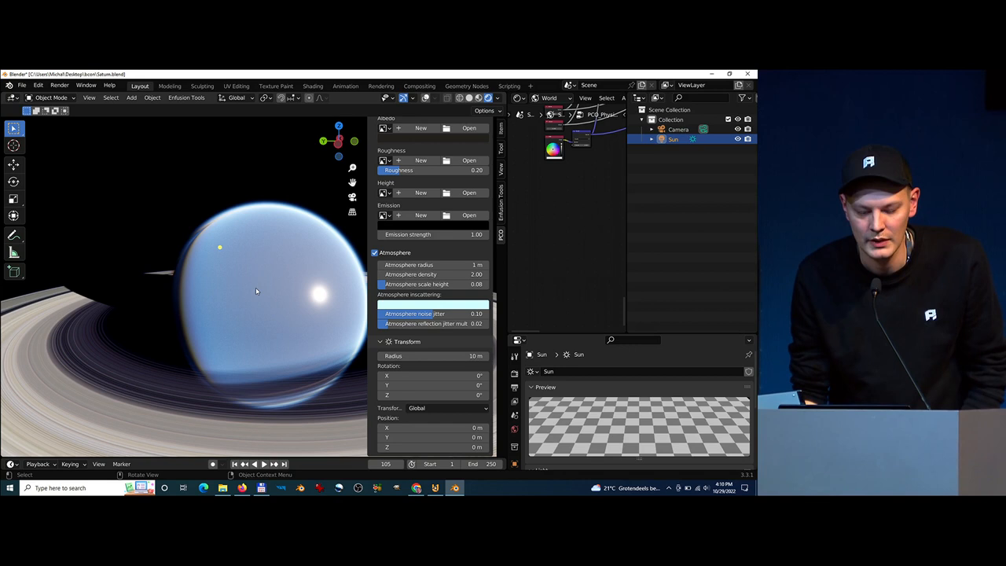
Orbit the viewport around to Saturn's dark night side.
{"action": "left_click_drag", "start_coordinate": [256, 292], "coordinate": [191, 300]}
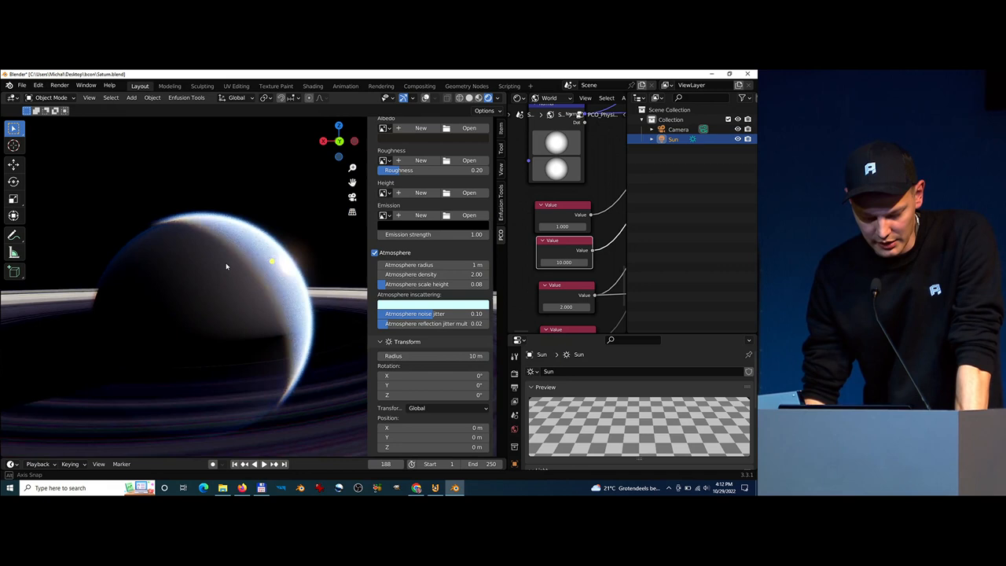
Swoop down to the glowing horizon, then orbit back out beneath the rings.
{"action": "left_click_drag", "start_coordinate": [226, 266], "coordinate": [198, 321]}
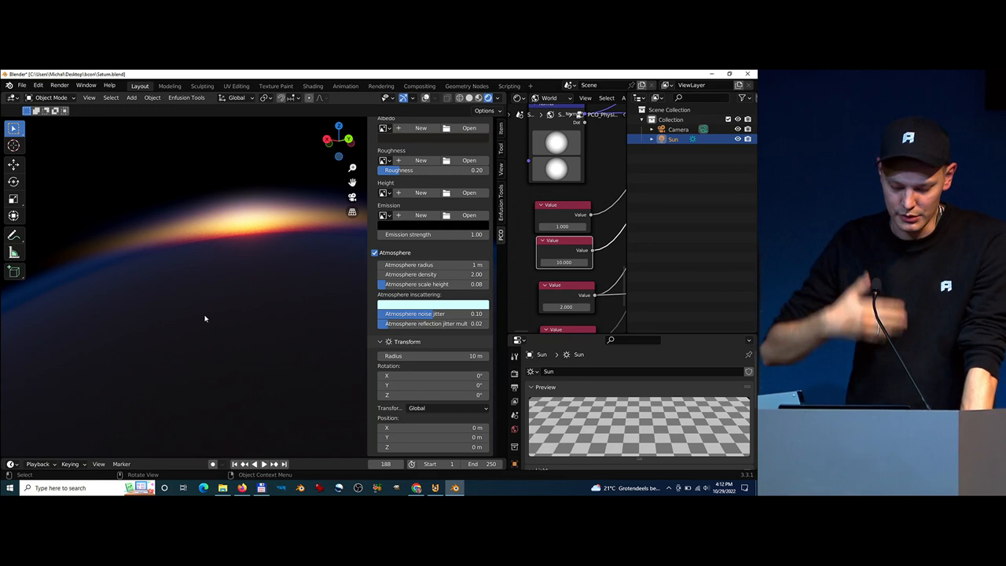
{"action": "left_click_drag", "start_coordinate": [205, 319], "coordinate": [200, 289]}
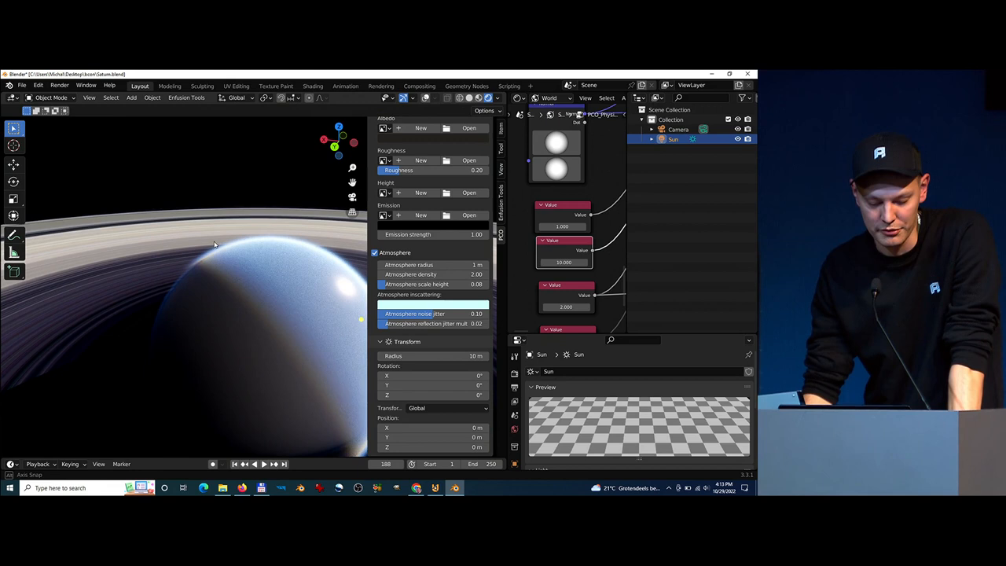
Orbit until the sun sits behind Saturn, silhouetting its glowing atmospheric rim.
{"action": "left_click_drag", "start_coordinate": [213, 244], "coordinate": [232, 227]}
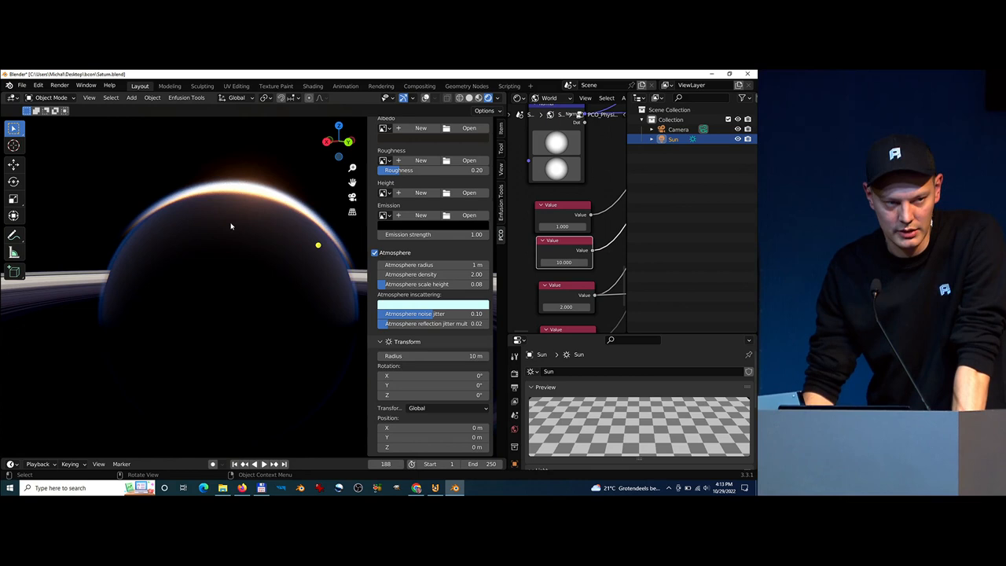
{"action": "left_click", "coordinate": [22, 85]}
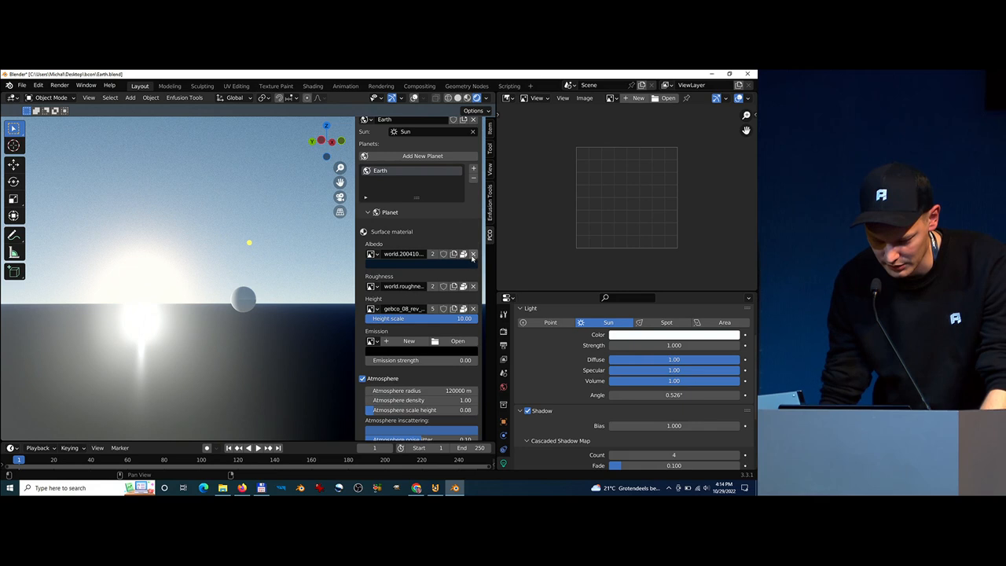
Select the Earth planet in the PCO sidebar tab to show its material and atmosphere.
{"action": "left_click", "coordinate": [474, 253]}
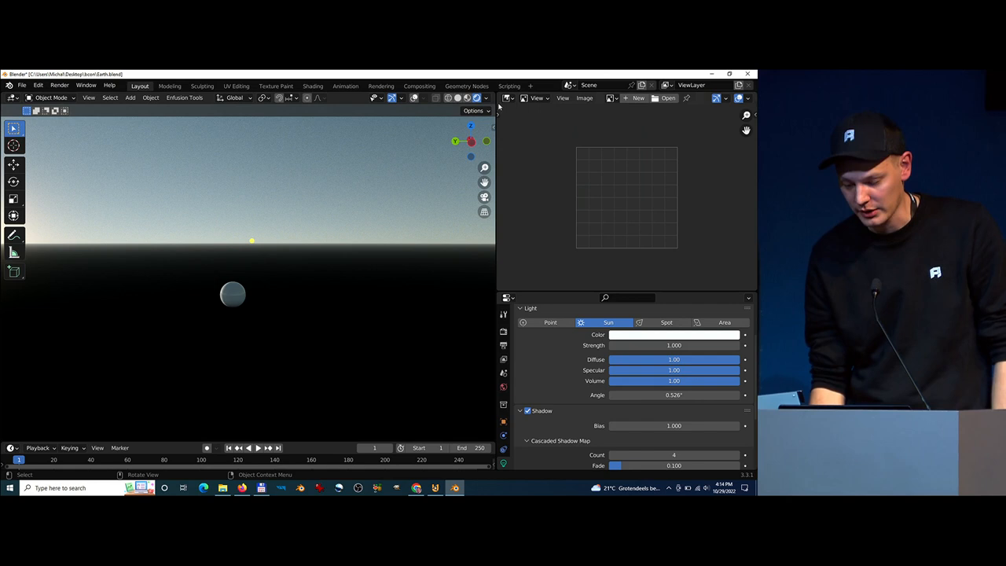
Change the right-hand Image Editor area into a Shader Editor.
{"action": "left_click", "coordinate": [12, 98]}
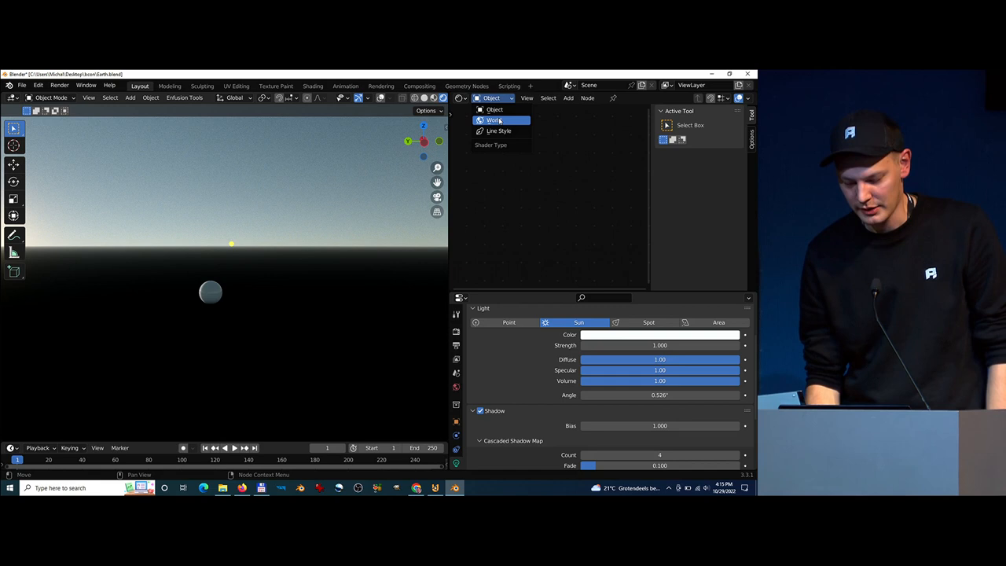
Switch the Shader Editor to the World shader to show the Earth world's nodes.
{"action": "left_click", "coordinate": [494, 120]}
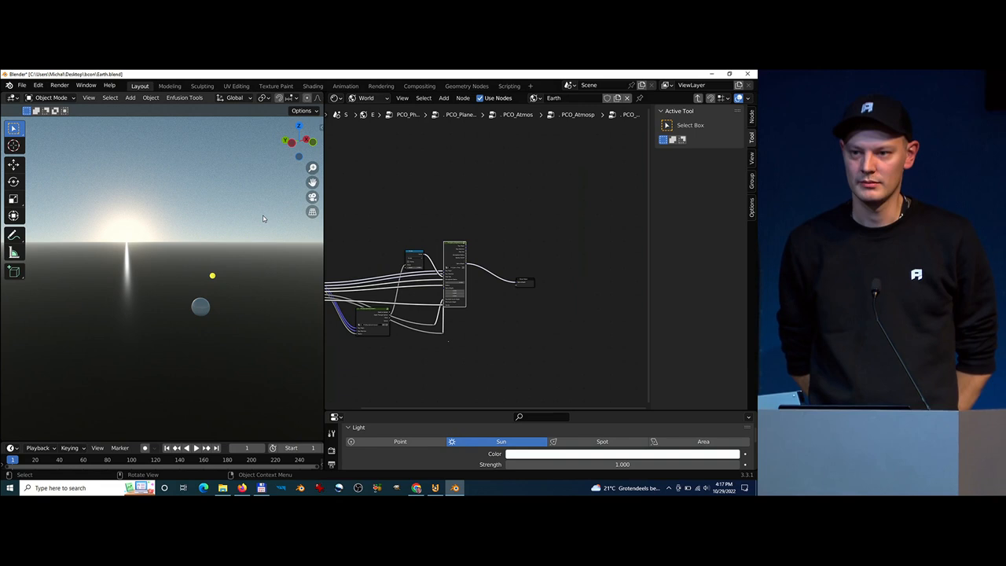
{"action": "mouse_move", "coordinate": [312, 213]}
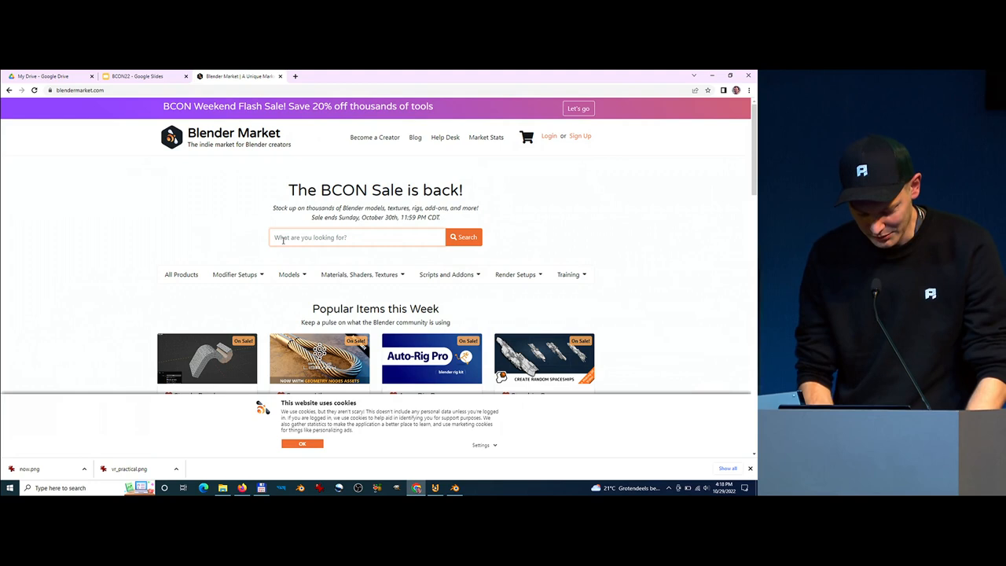
Search Blender Market for 'physical celestia' and open the Physical Celestial Objects product page.
{"action": "type", "text": "physical celestia"}
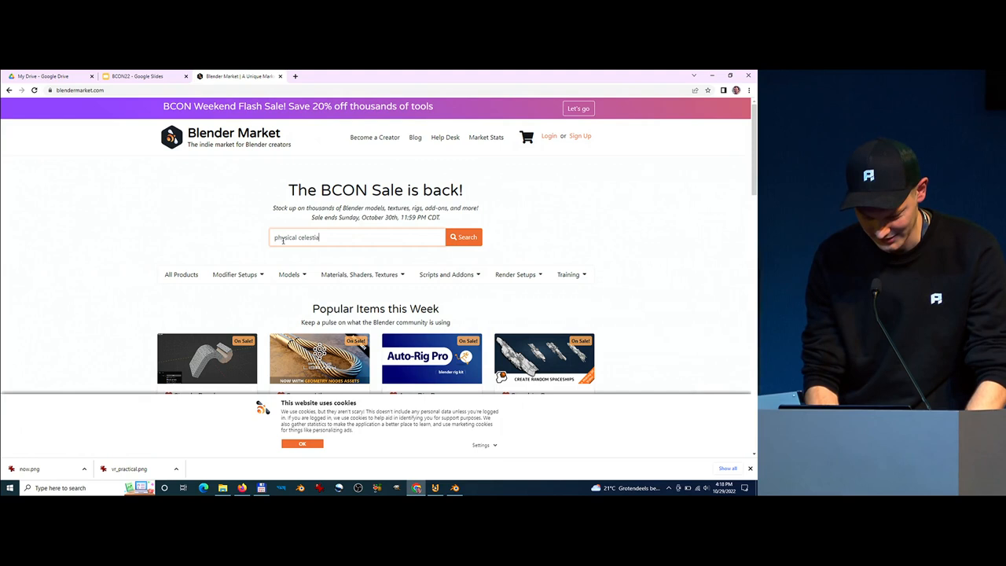
{"action": "left_click", "coordinate": [463, 237]}
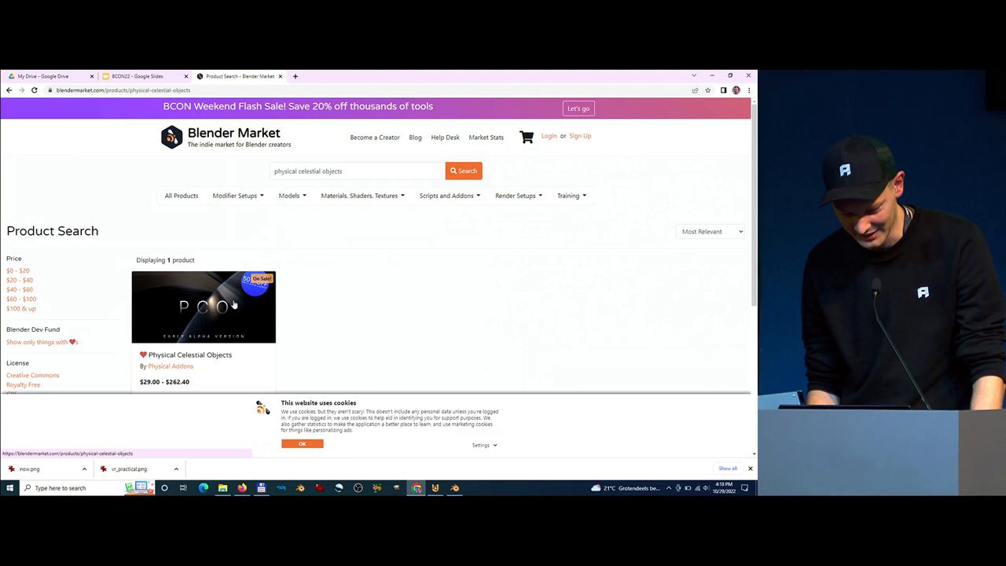
{"action": "left_click", "coordinate": [204, 306]}
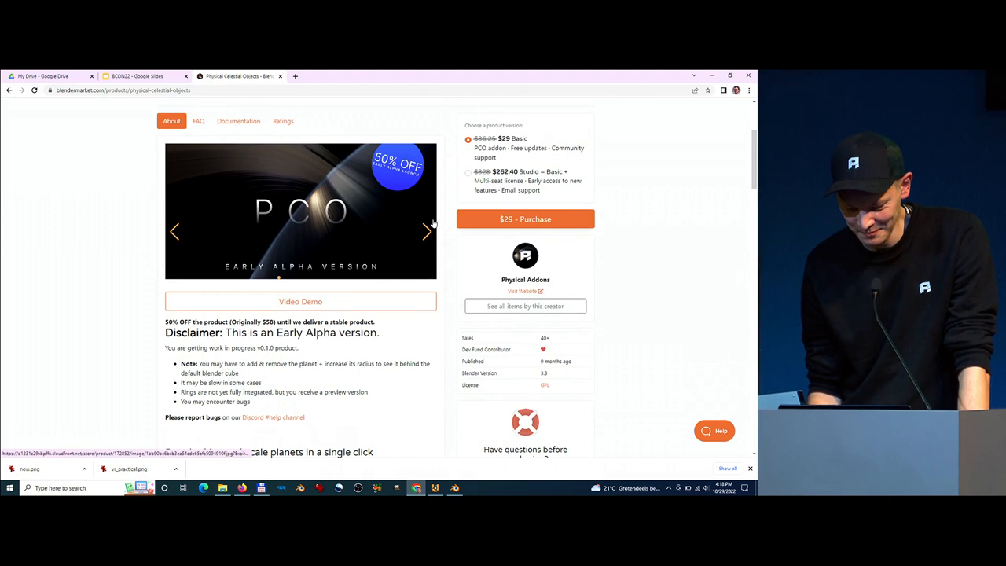
Advance the product preview gallery and scroll through the feature descriptions.
{"action": "left_click", "coordinate": [427, 231]}
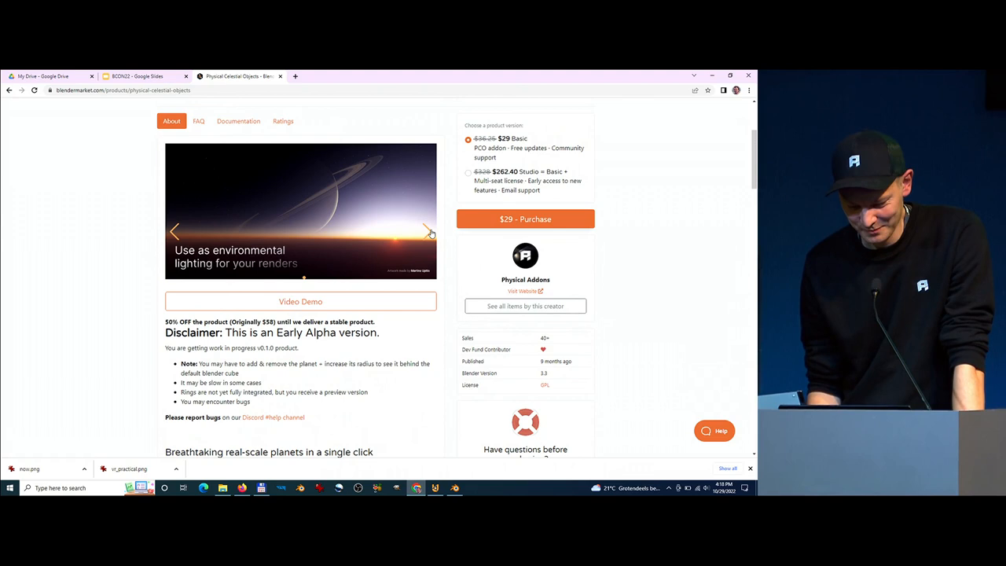
{"action": "scroll", "scroll_direction": "down", "scroll_amount": 3}
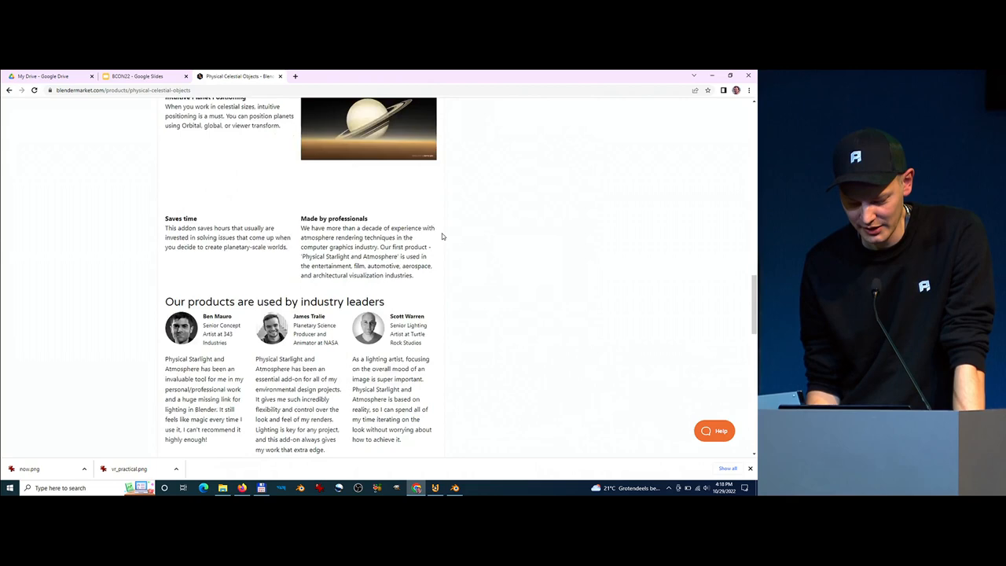
{"action": "scroll", "scroll_direction": "up", "scroll_amount": 3}
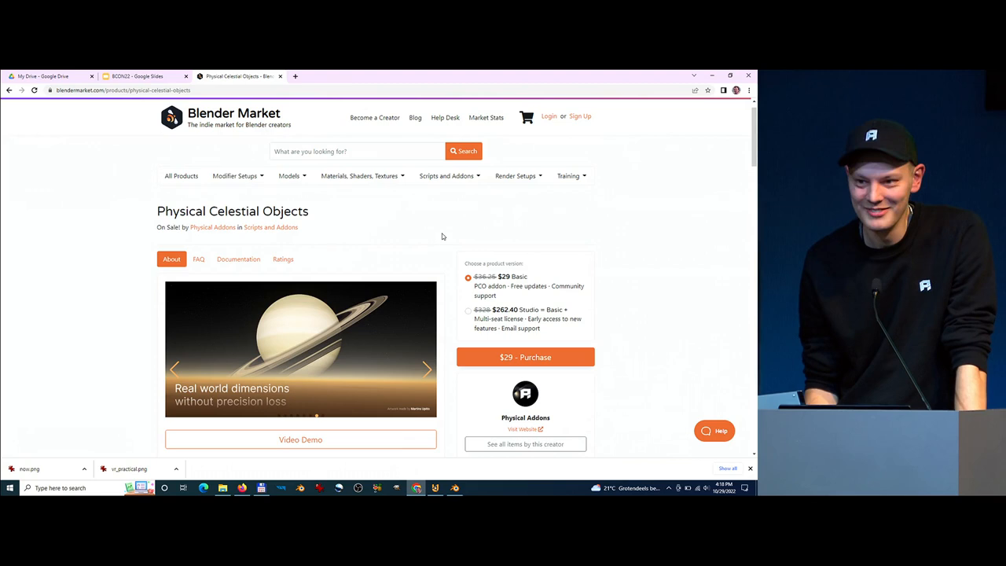
{"action": "scroll", "scroll_direction": "down", "scroll_amount": 3}
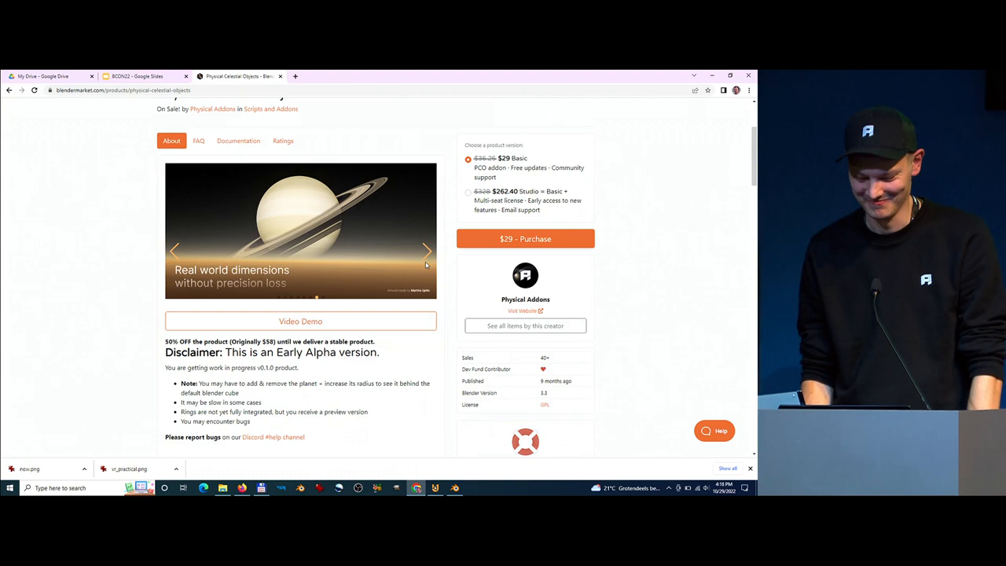